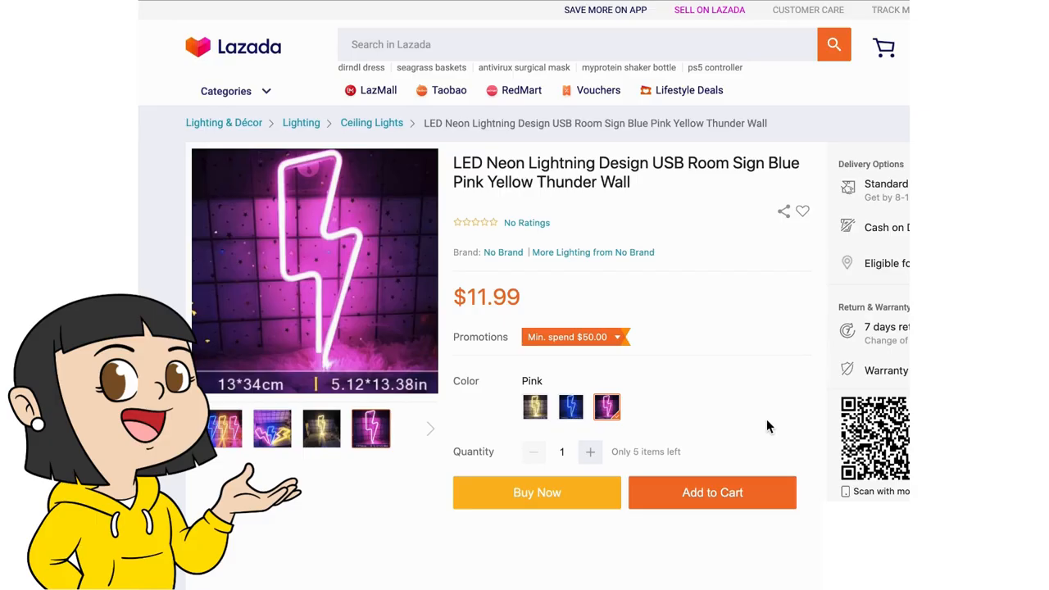
Step: Browse two more gallery photos of the LED neon lightning wall sign
click(224, 428)
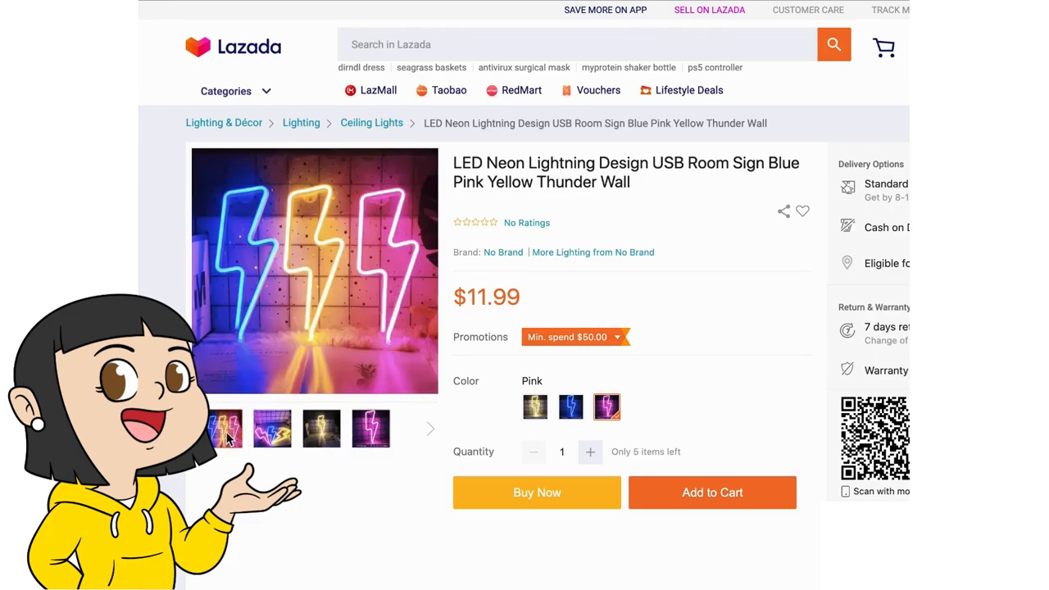
click(273, 428)
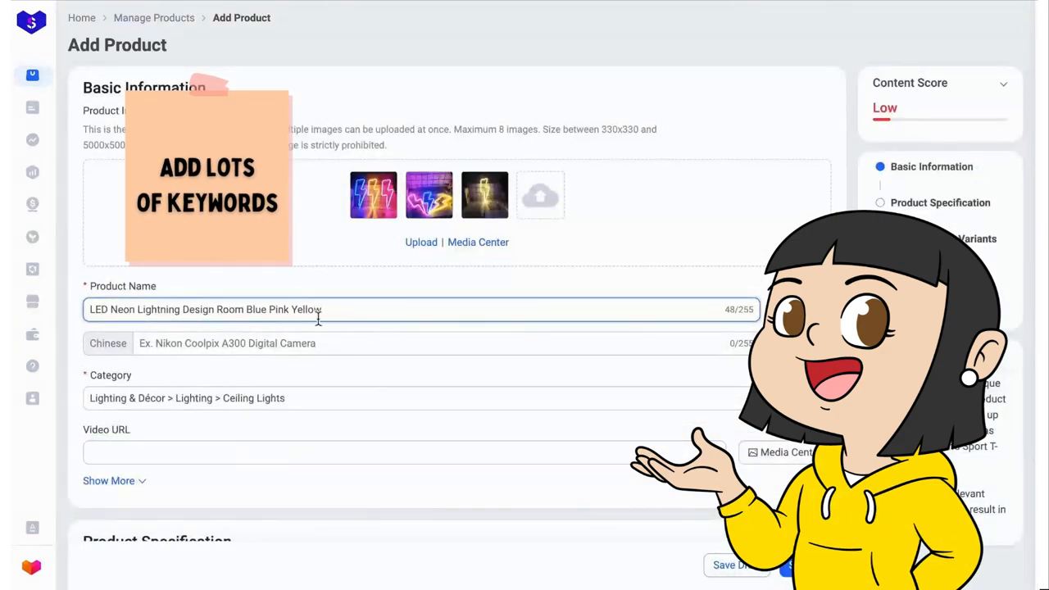
Step: Finish the product name with 'Thunder Wall' and move down to the category and brand fields
text(Thunder Wall)
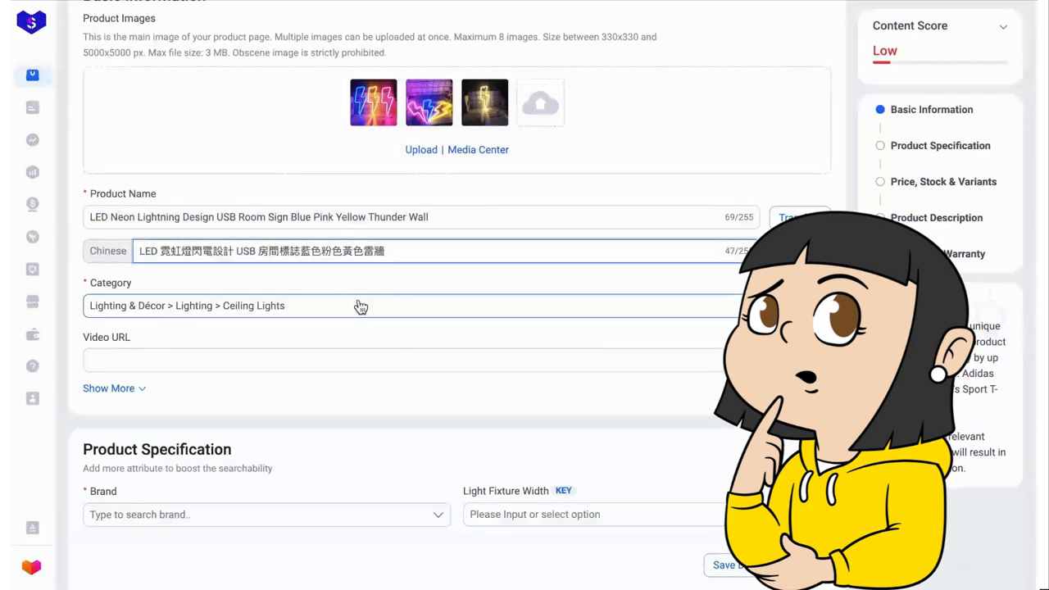
scroll(down, 3)
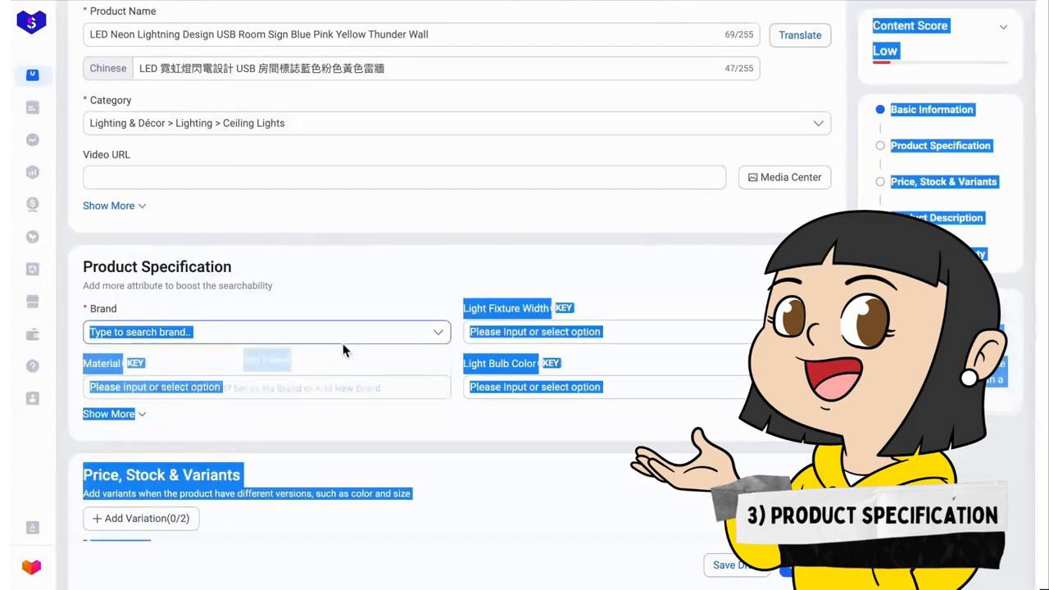
scroll(down, 3)
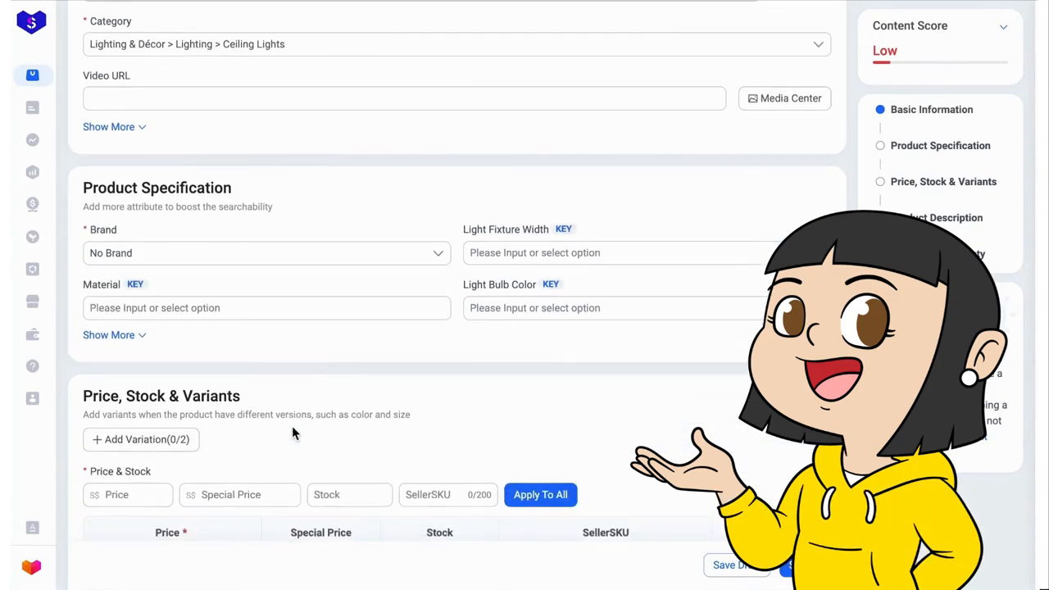
Step: Add a Color variation with Yellow, Blue and Pink options
click(141, 440)
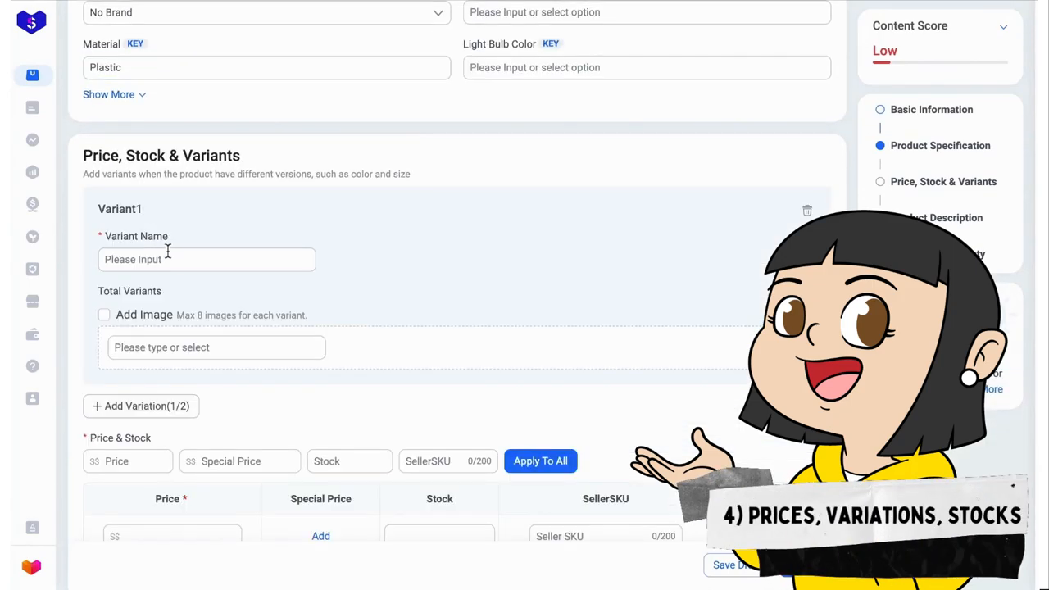
text(Color)
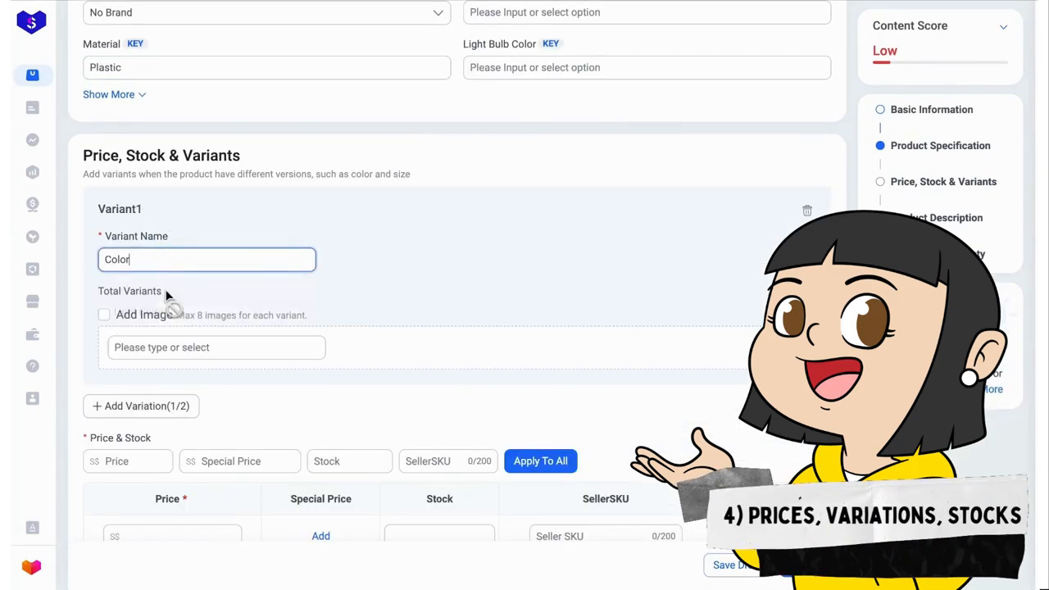
click(217, 348)
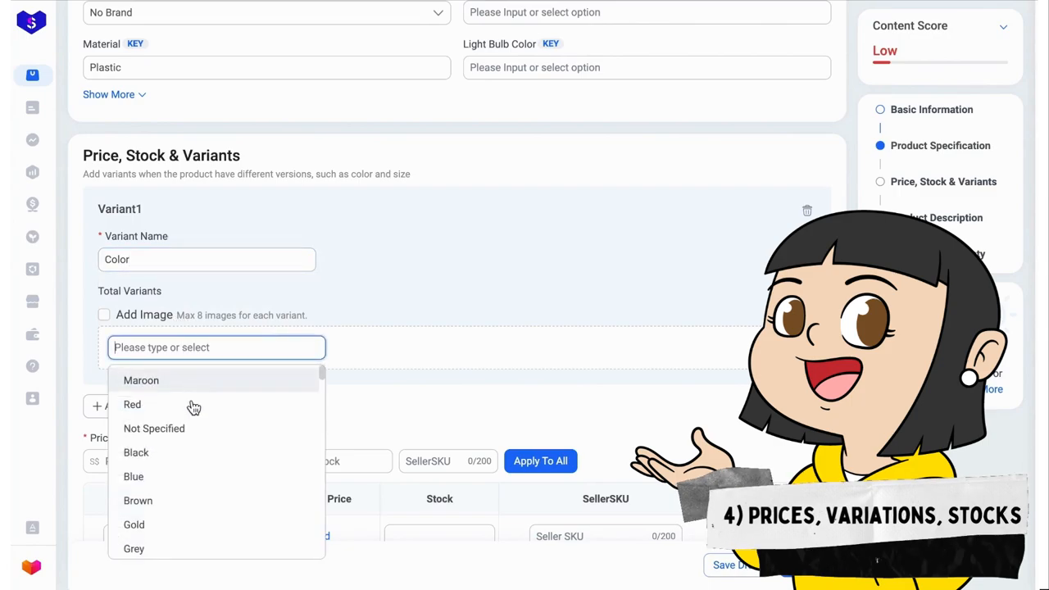
text(yel)
text(Blu)
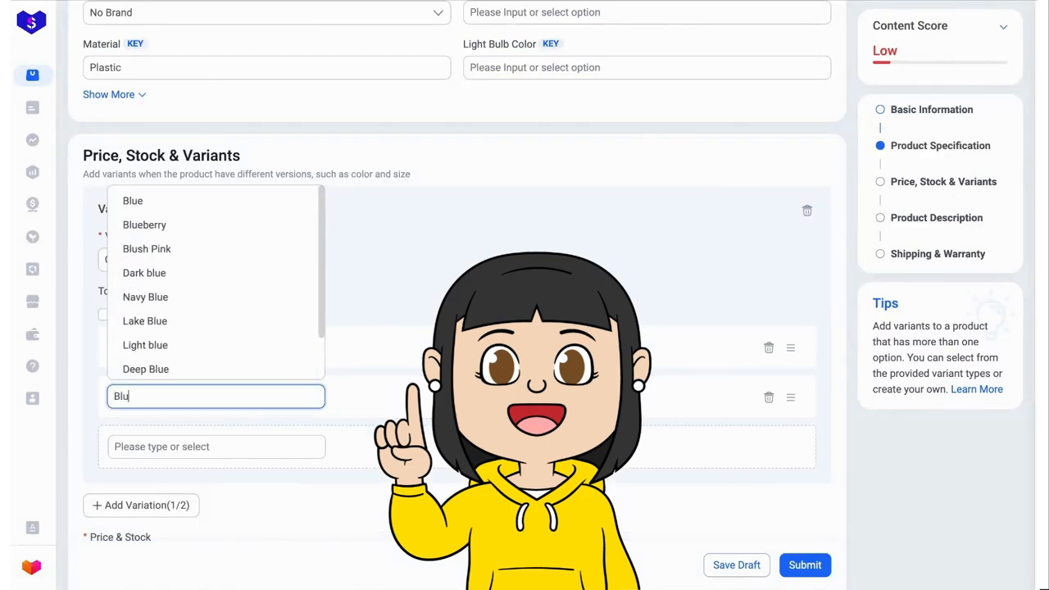
click(131, 200)
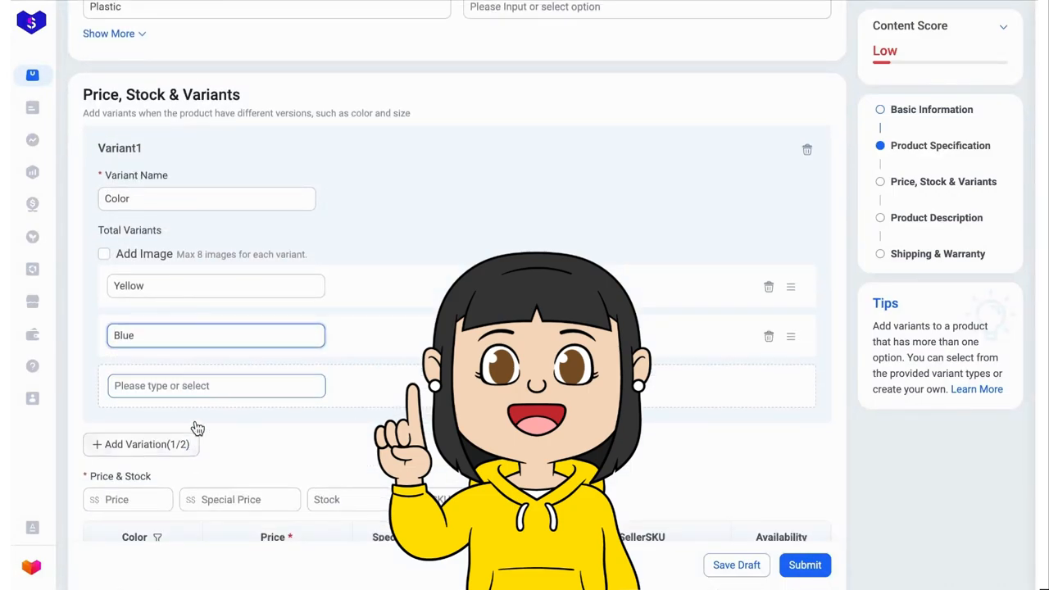
text(Pi)
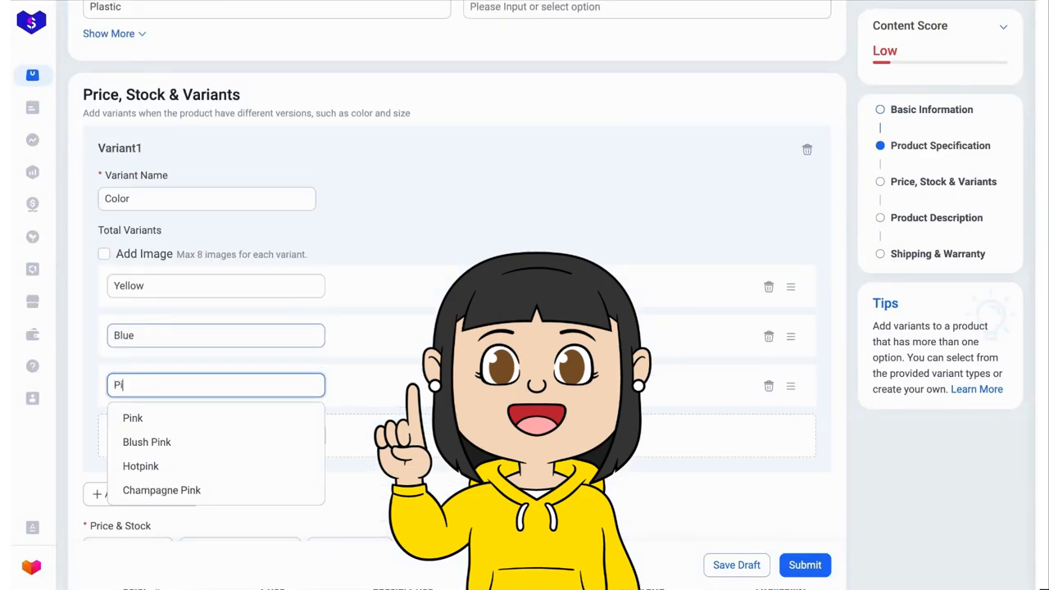
click(131, 418)
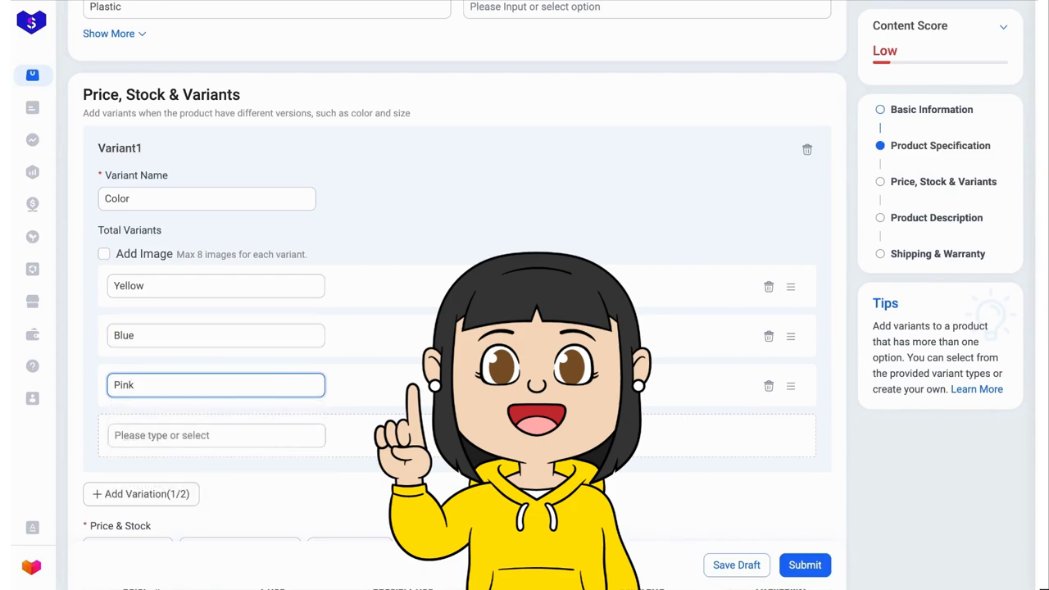
Step: Enable per-variant images and upload a picture for the Yellow variant
click(105, 252)
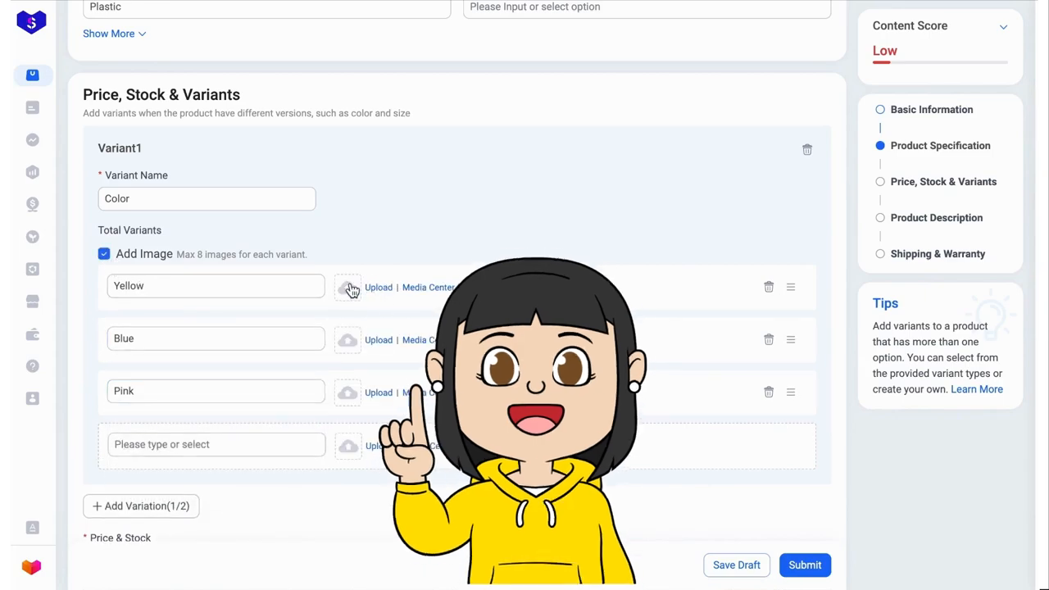
click(348, 287)
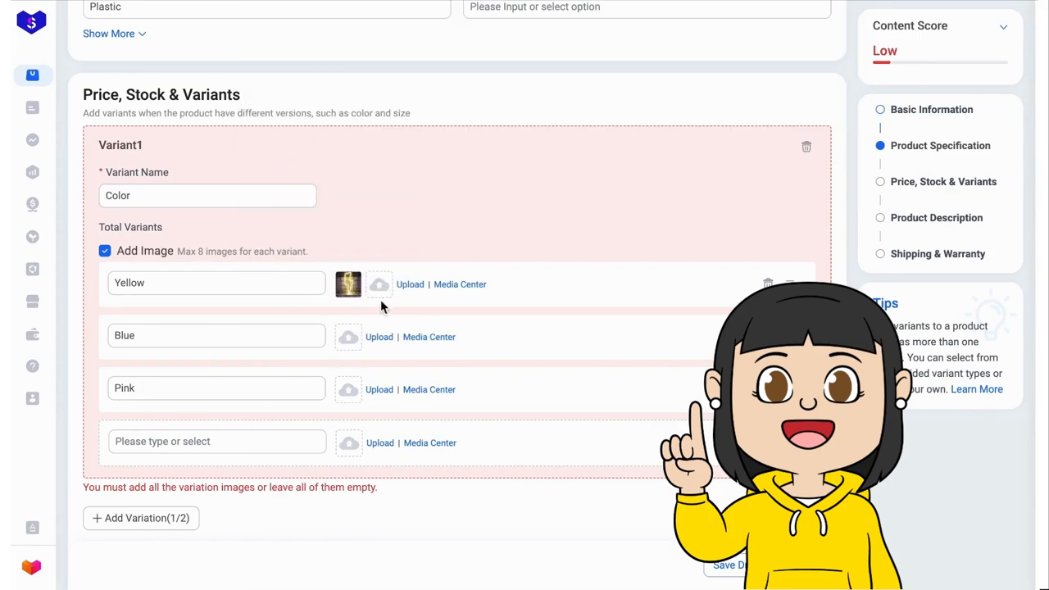
scroll(down, 3)
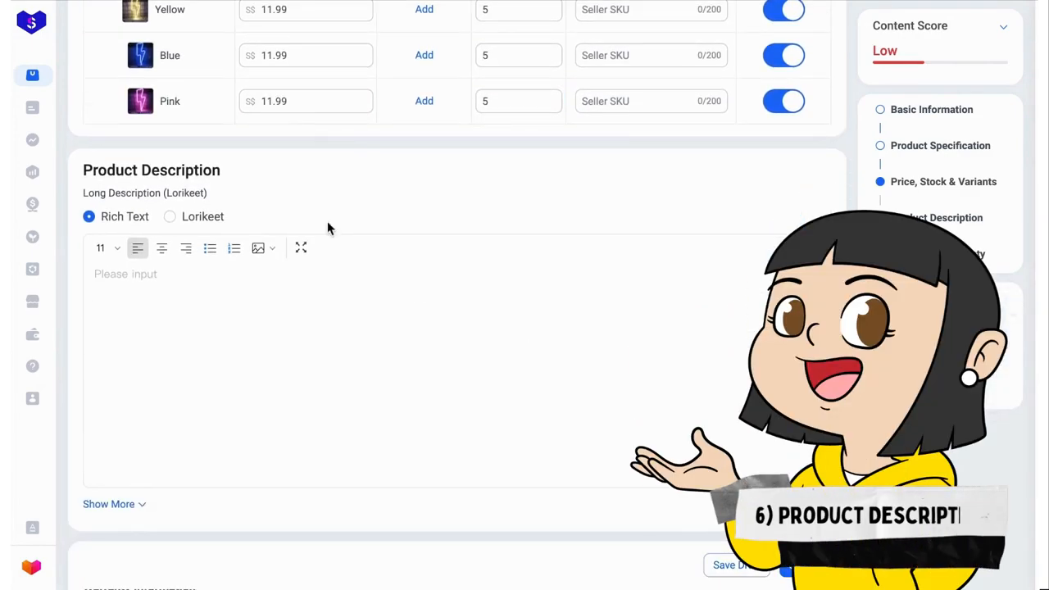
mouse_move(258, 189)
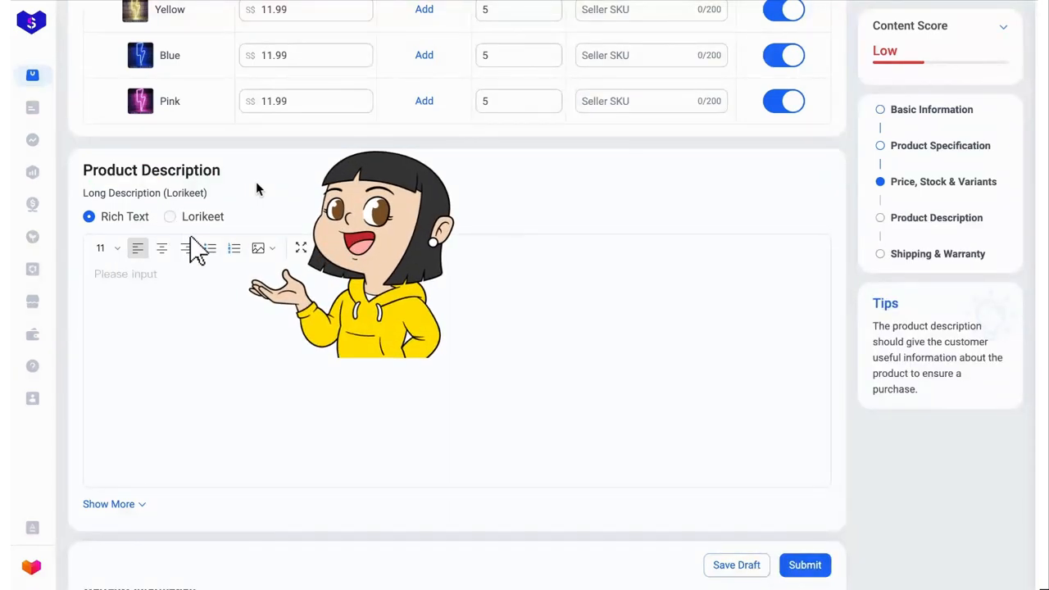
mouse_move(178, 227)
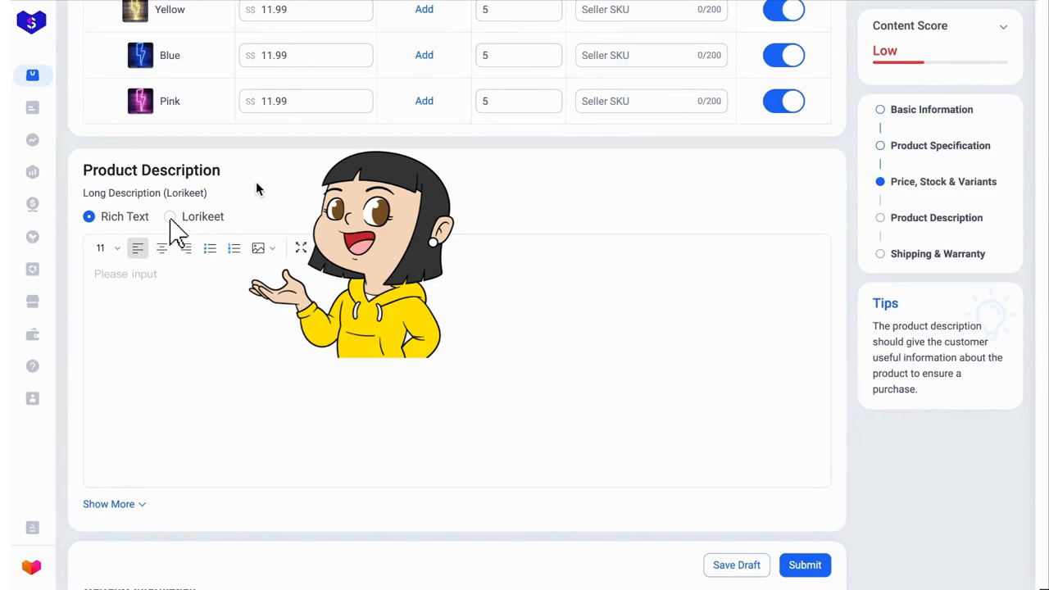
Step: Choose Lorikeet for the long description and start a blank Lorikeet design
click(171, 216)
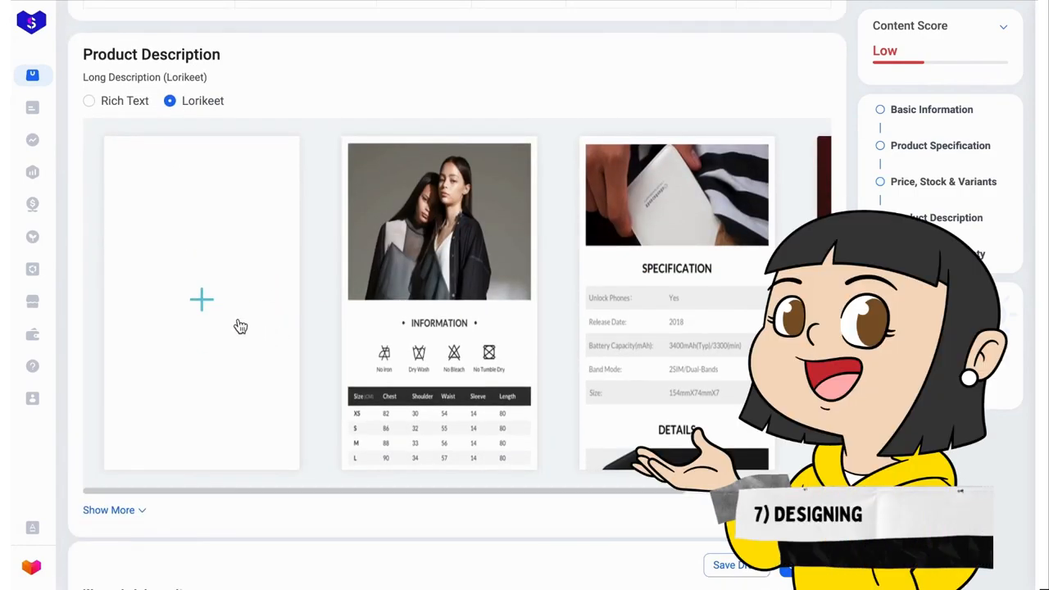
click(202, 300)
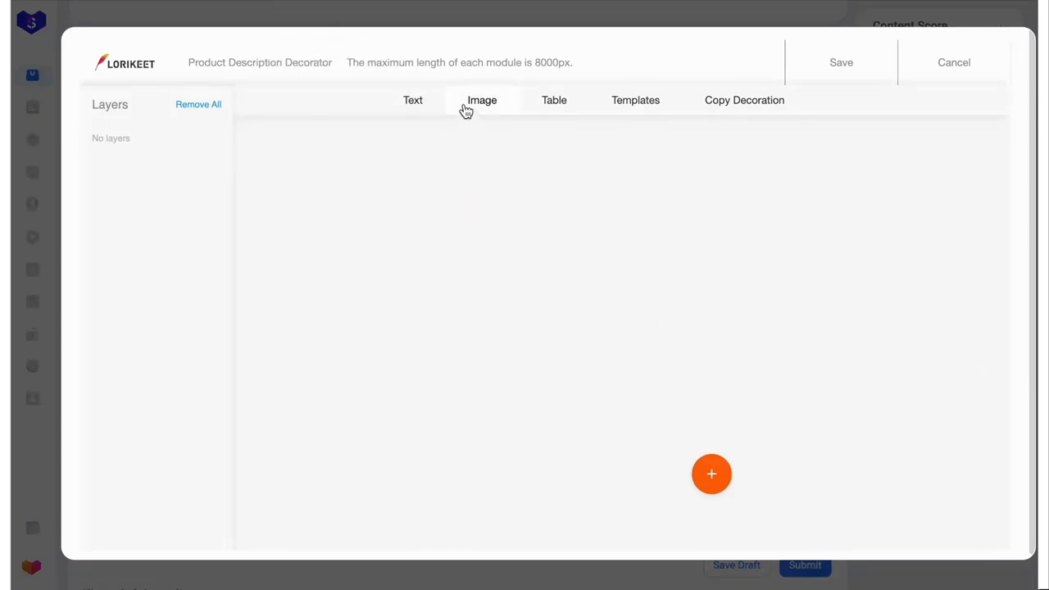
Step: Add an image module and upload the product features screenshot into it
click(482, 100)
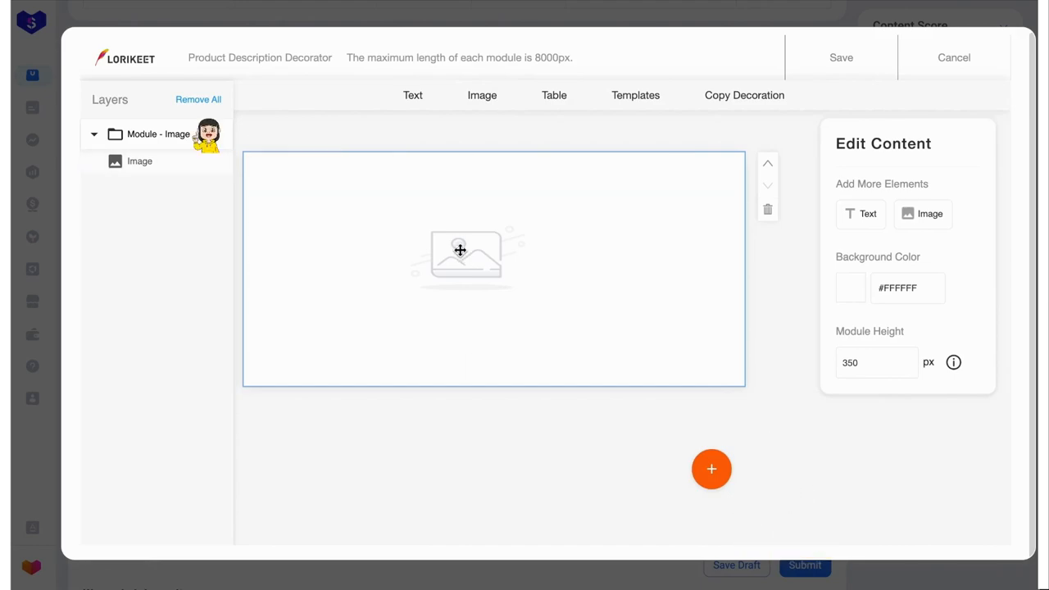
click(467, 259)
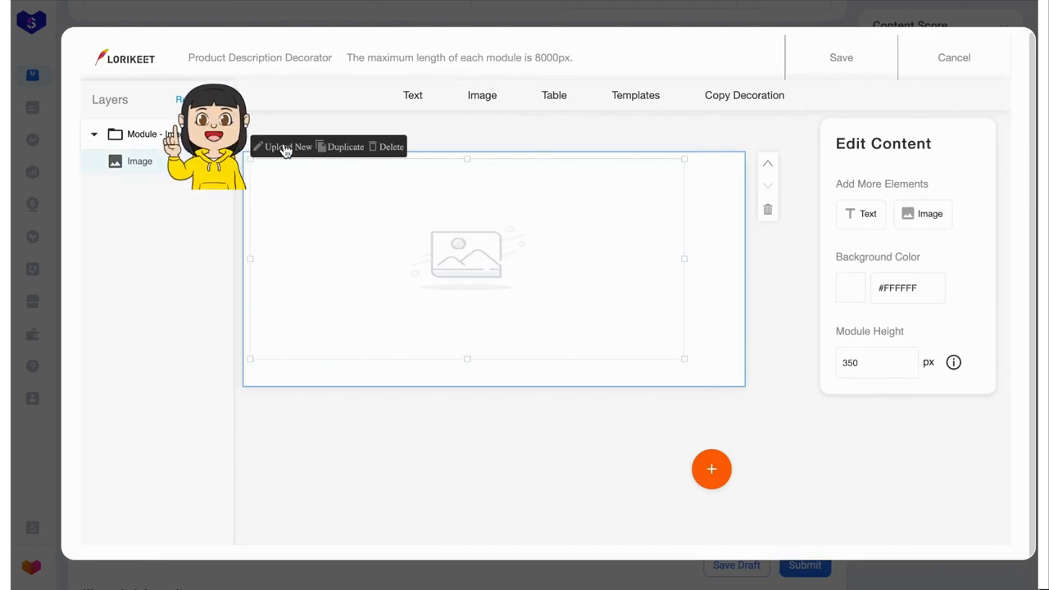
click(287, 148)
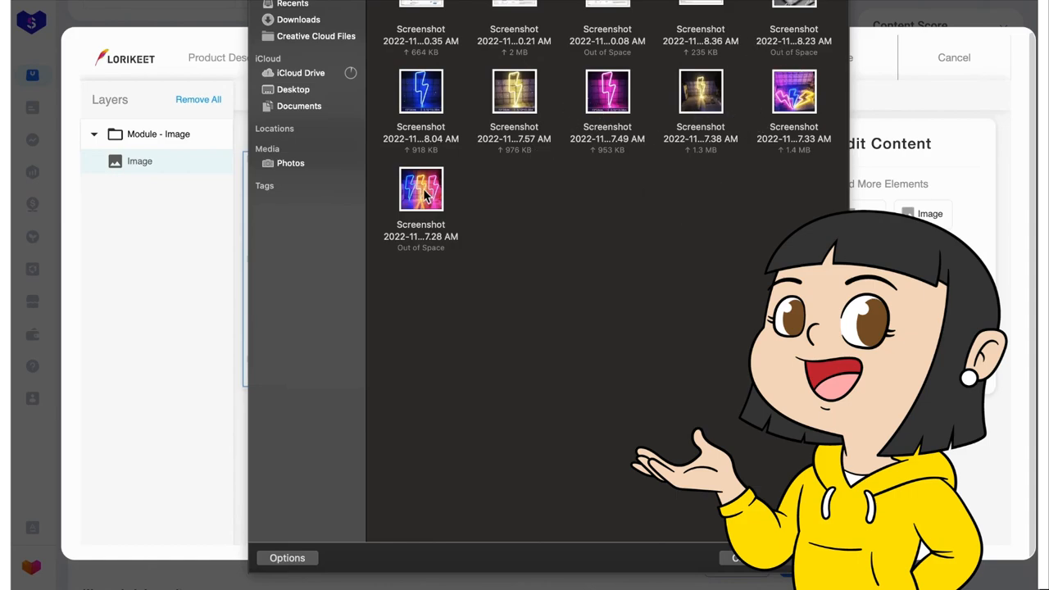
click(420, 190)
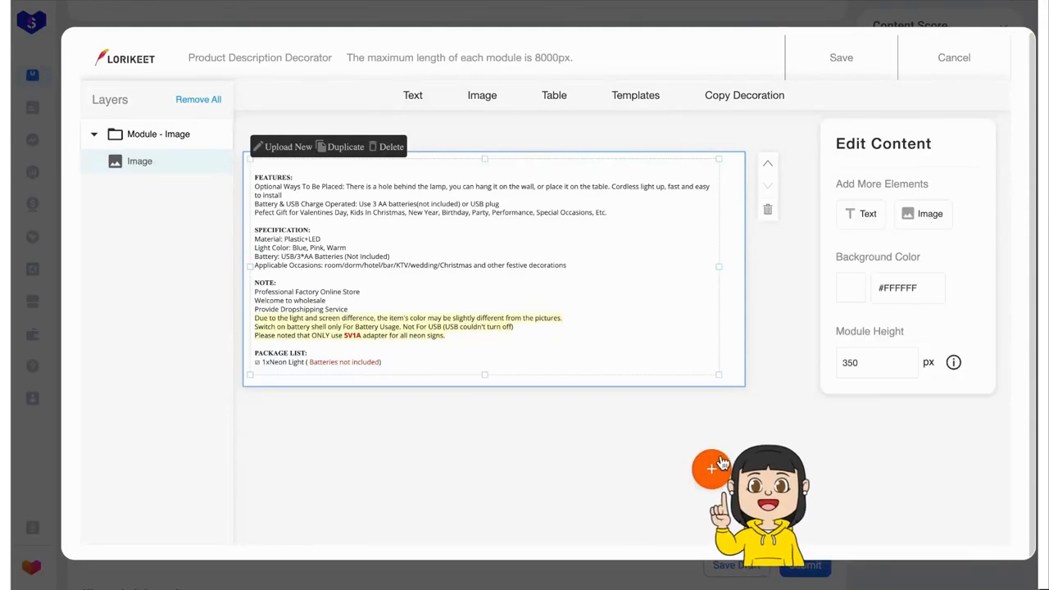
Step: Add a second image module with the neon sign photo and set its height to 650 px
click(712, 469)
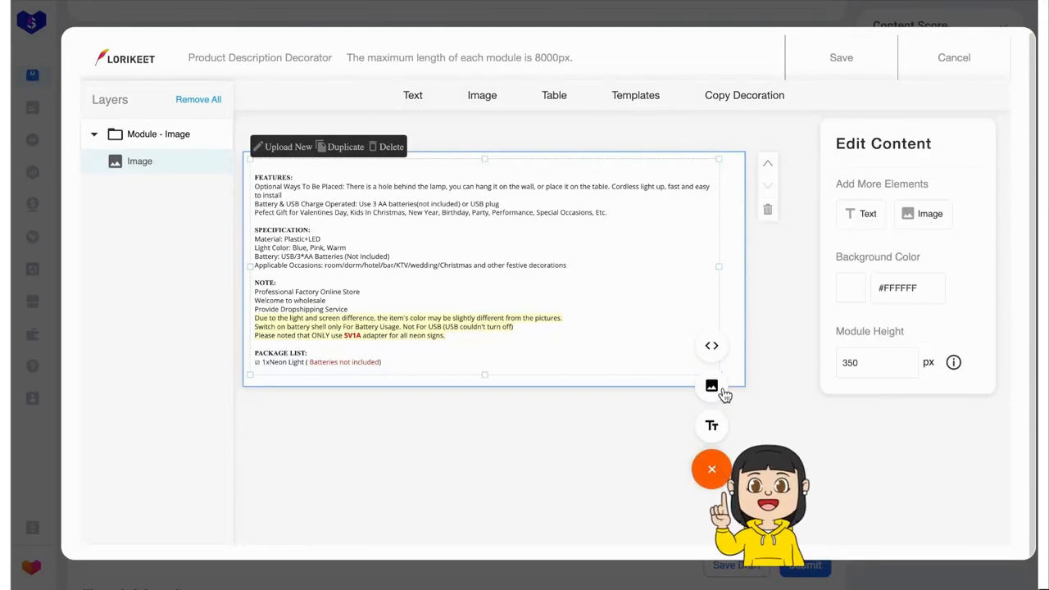
click(712, 386)
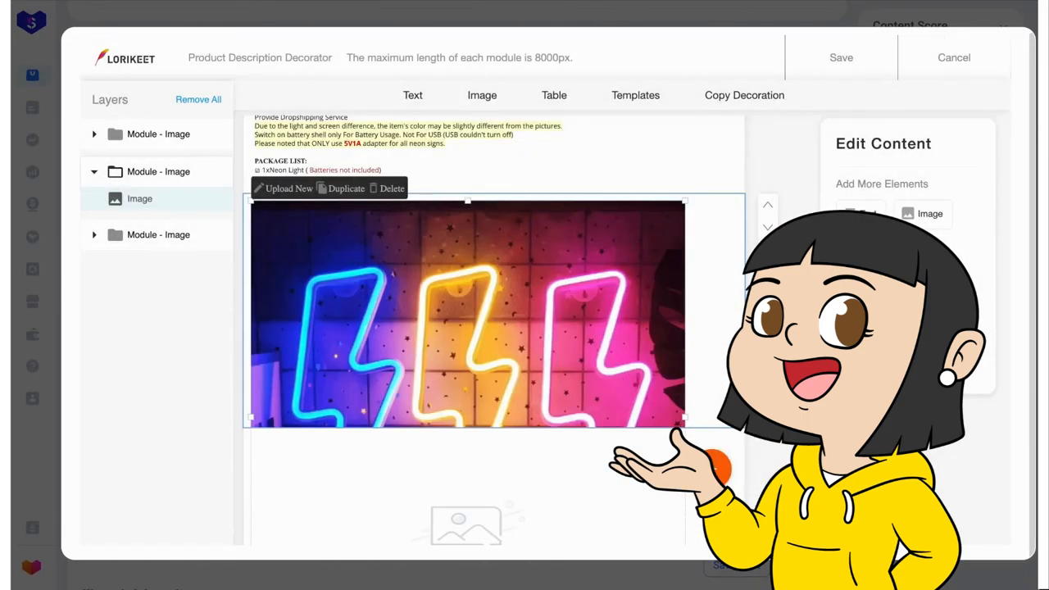
click(390, 187)
text(650)
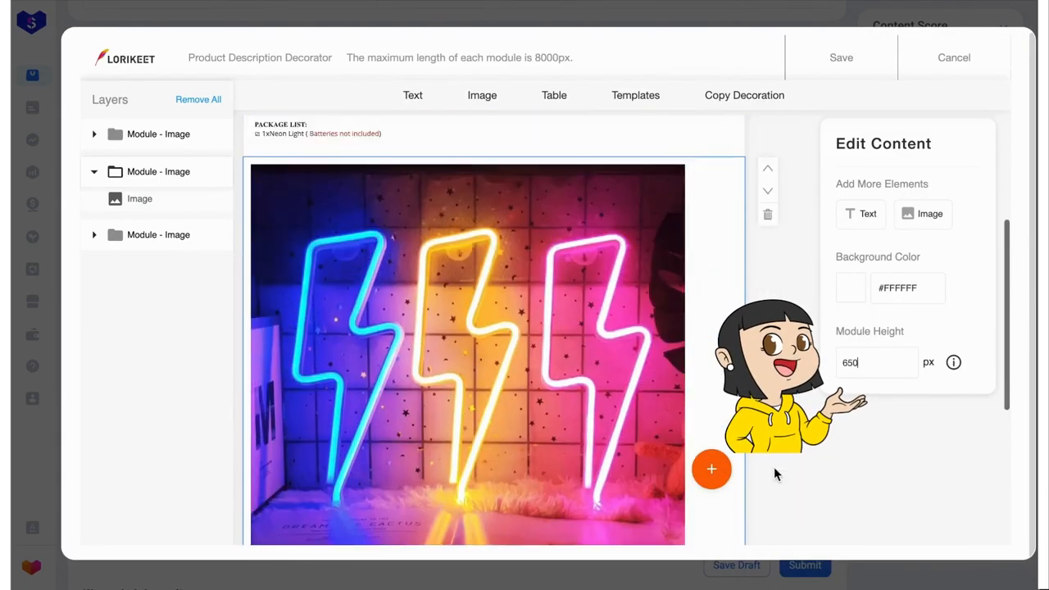
click(712, 469)
text(0.)
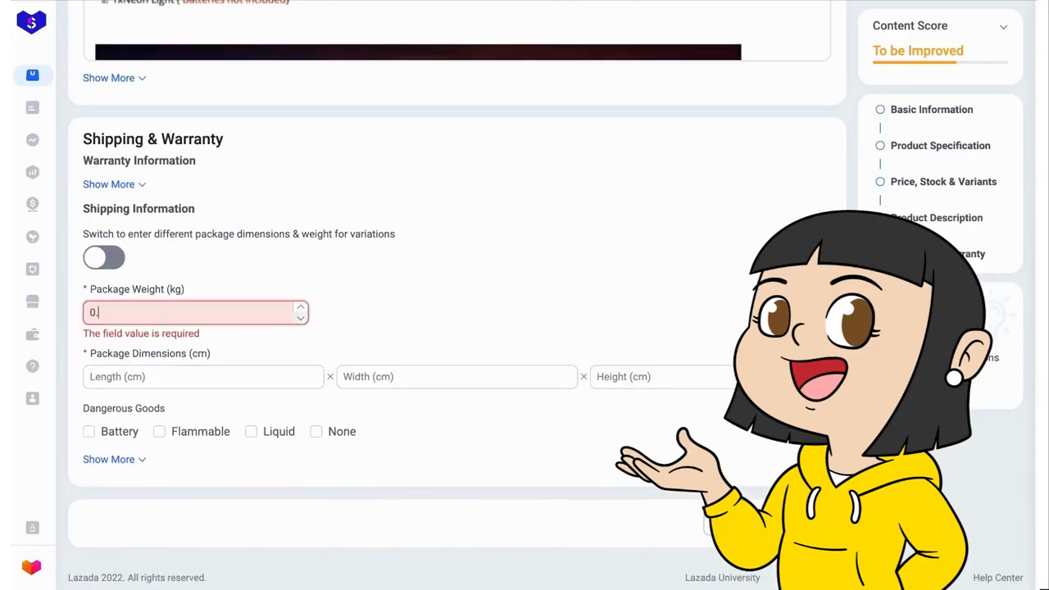
Step: Enter the package weight and pick the light bulb colour attribute
click(659, 368)
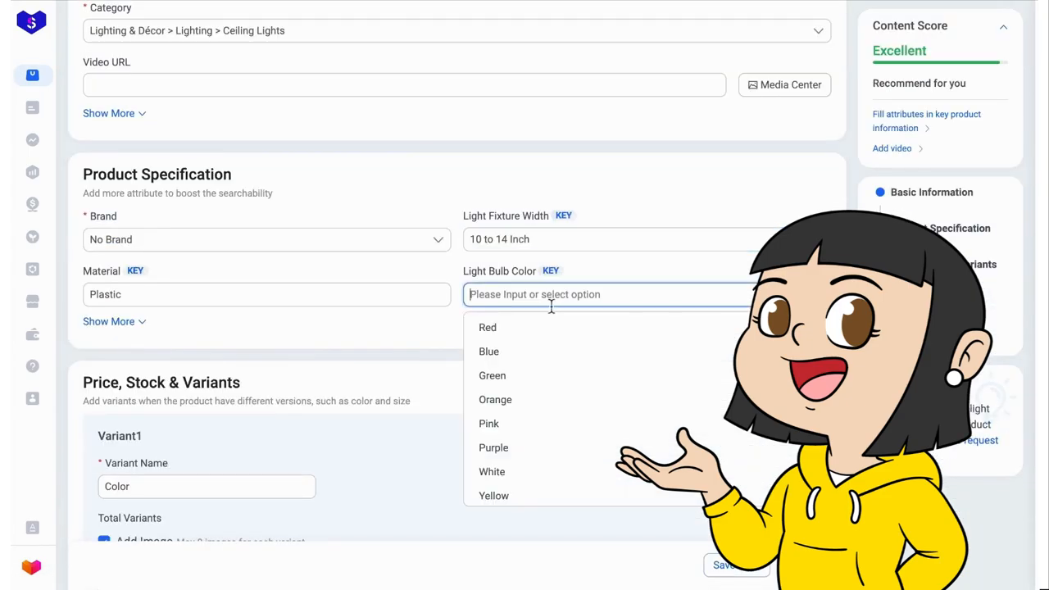
click(492, 472)
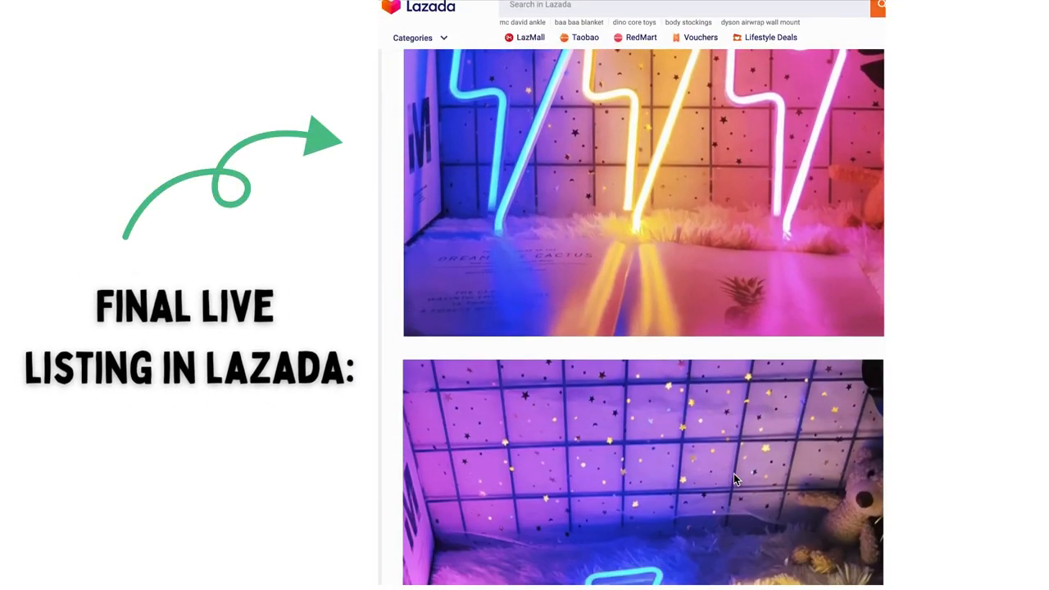
scroll(down, 3)
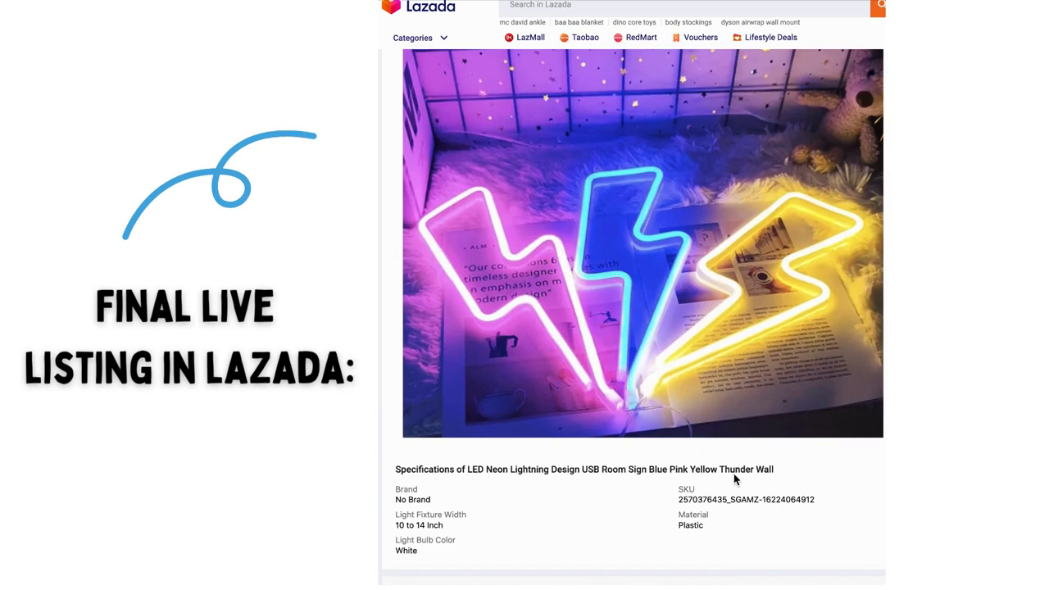
scroll(down, 3)
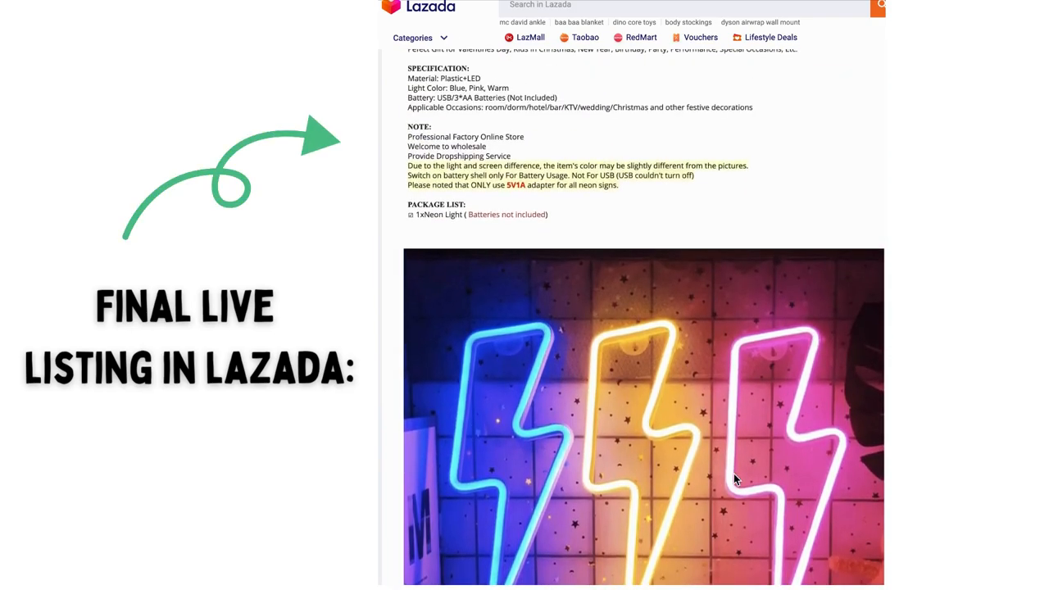
scroll(up, 3)
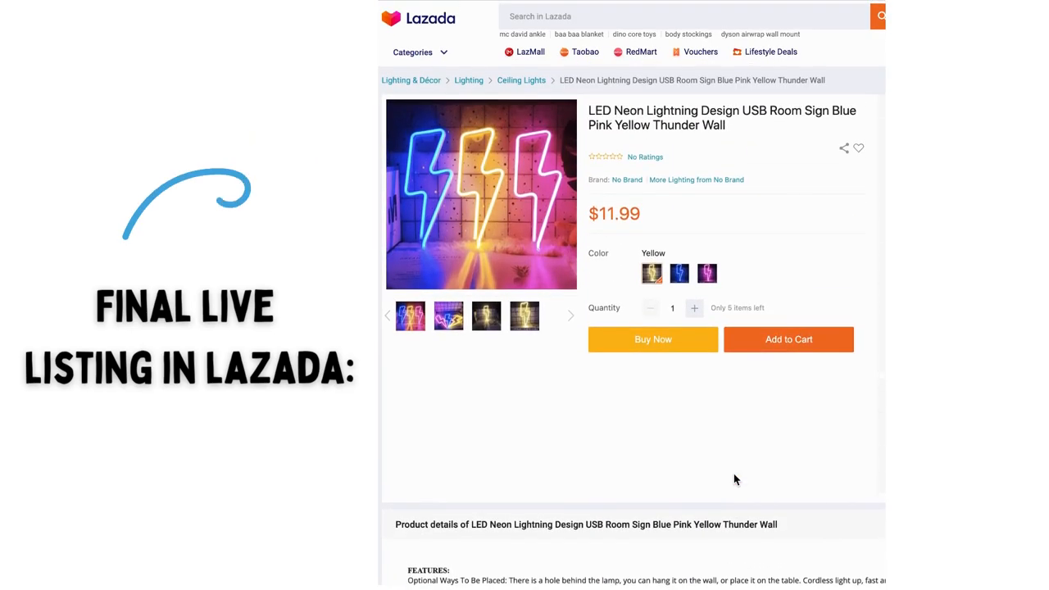